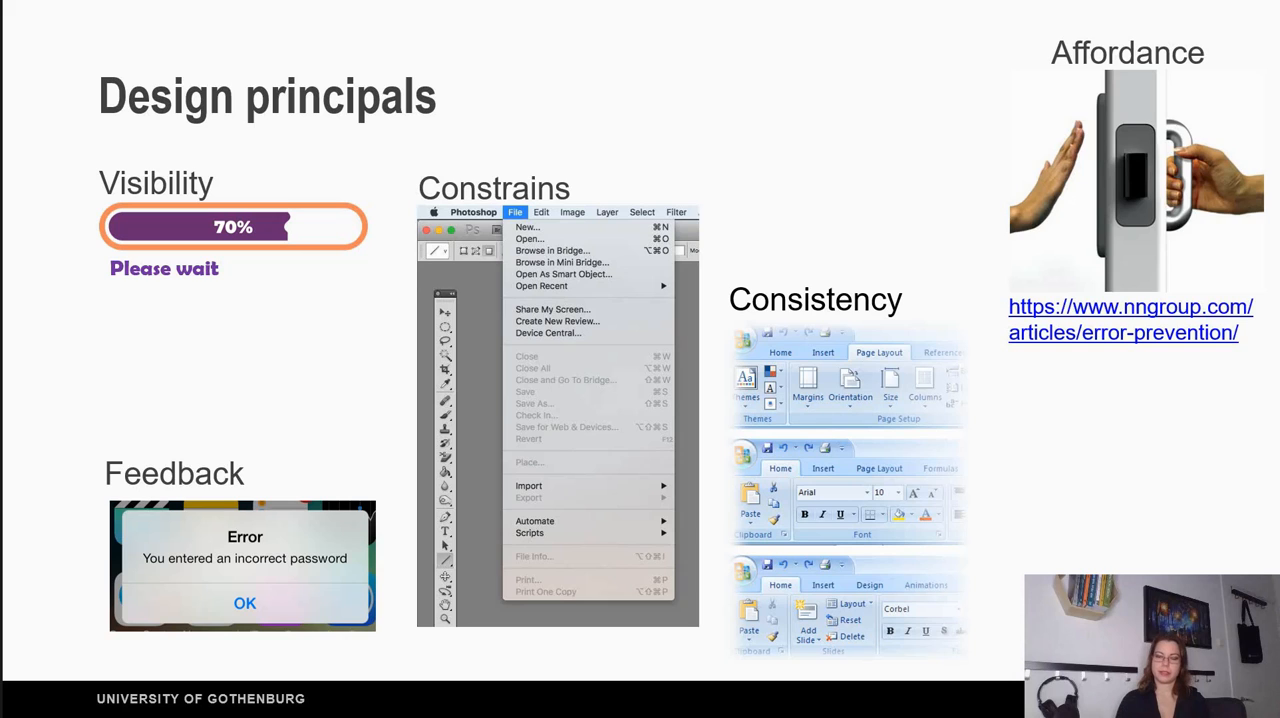
- Advance from the Design principals slide to the closing THANK YOU! slide
key(right)
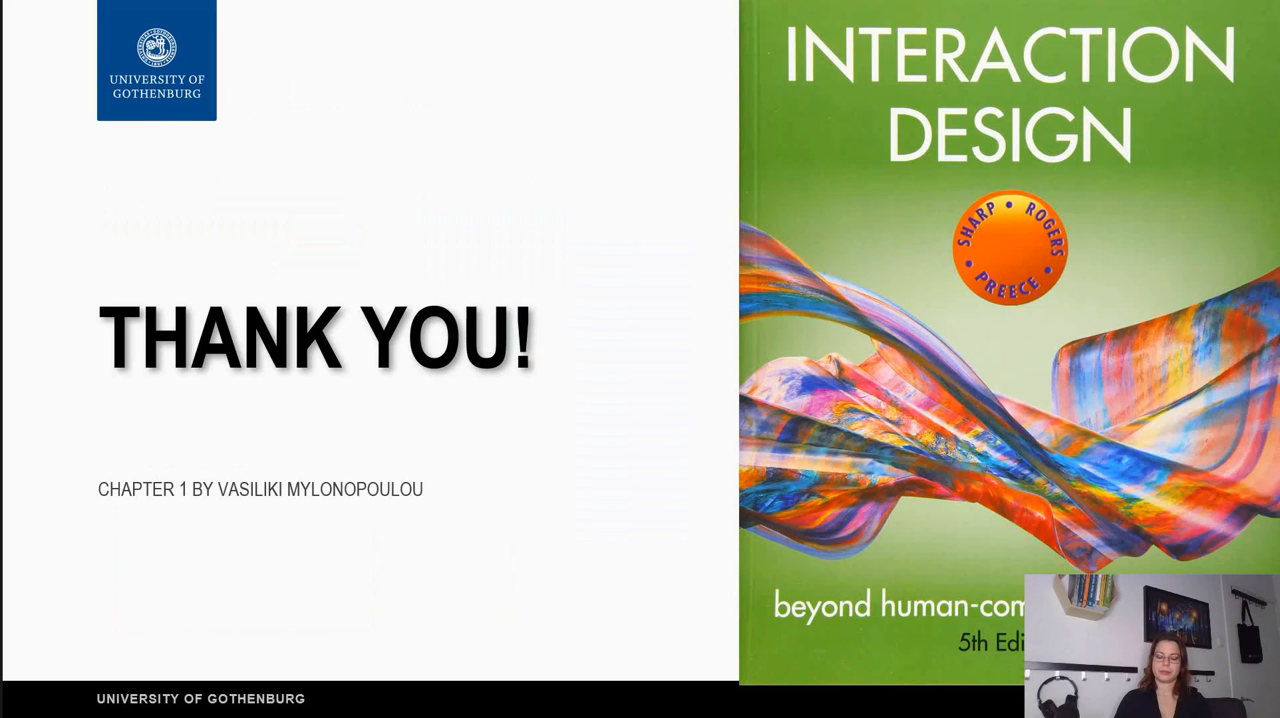